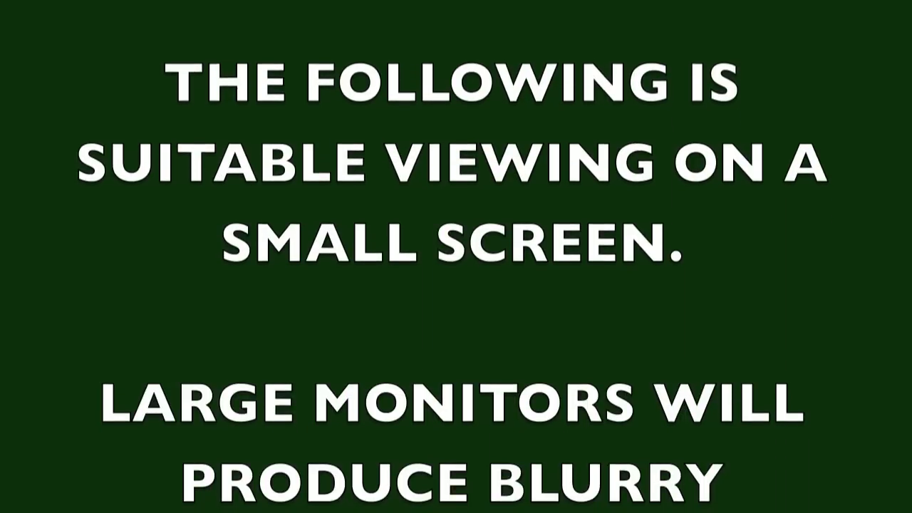
pyautogui.scroll(-3)
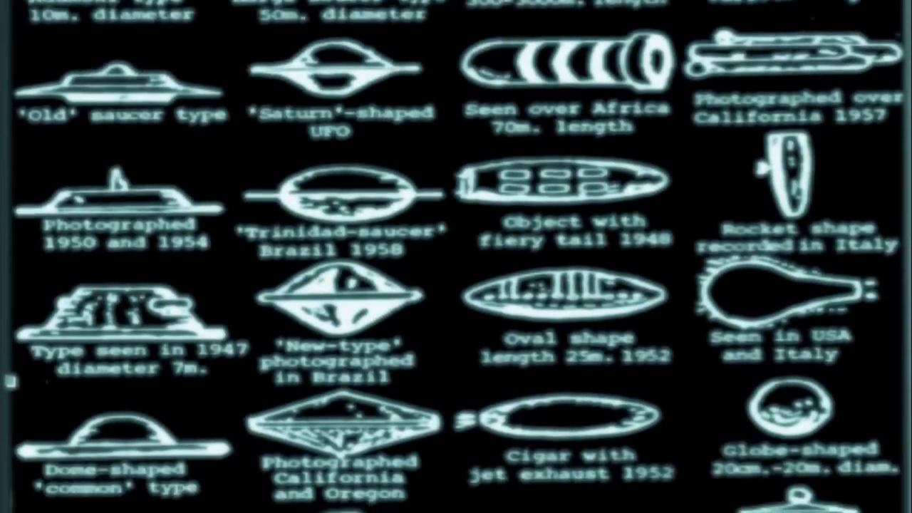
pyautogui.scroll(-3)
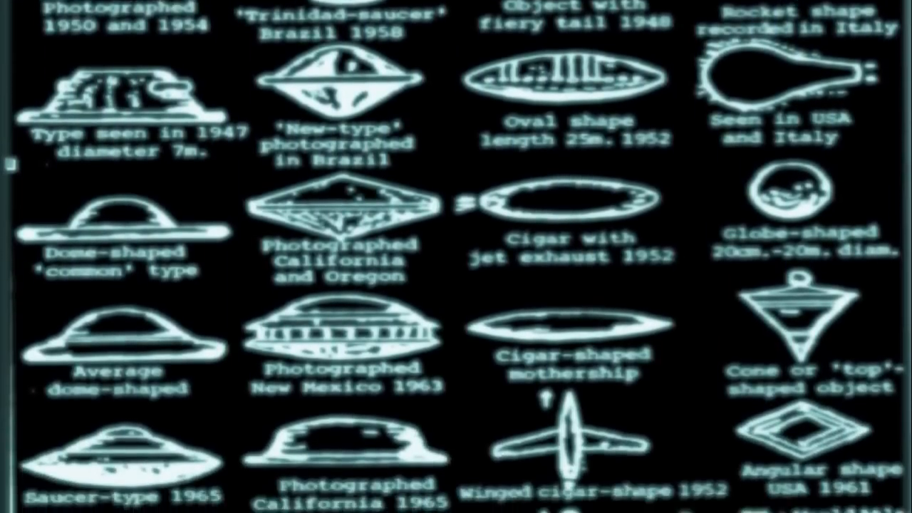